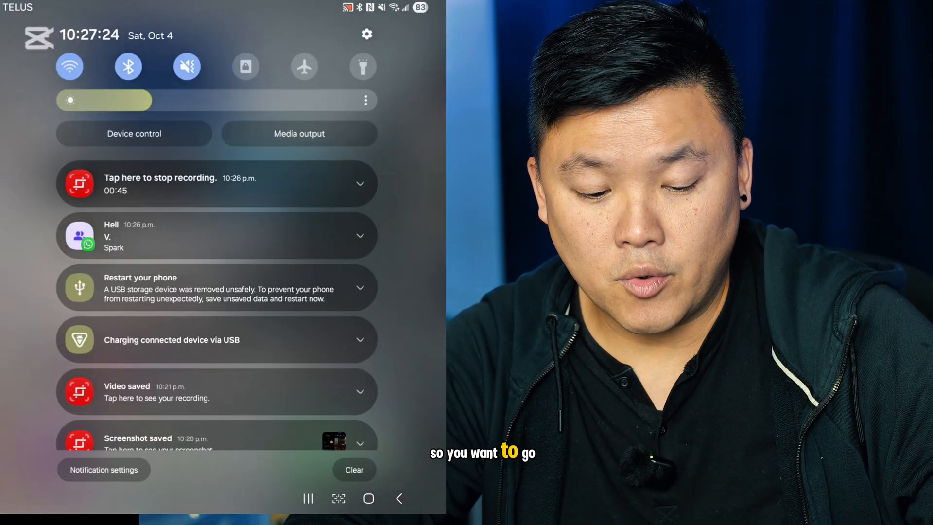
# Reach the Intelligent Wi-Fi page from the Wi-Fi quick tile via the Wi-Fi page's more-options menu
pyautogui.click(69, 66)
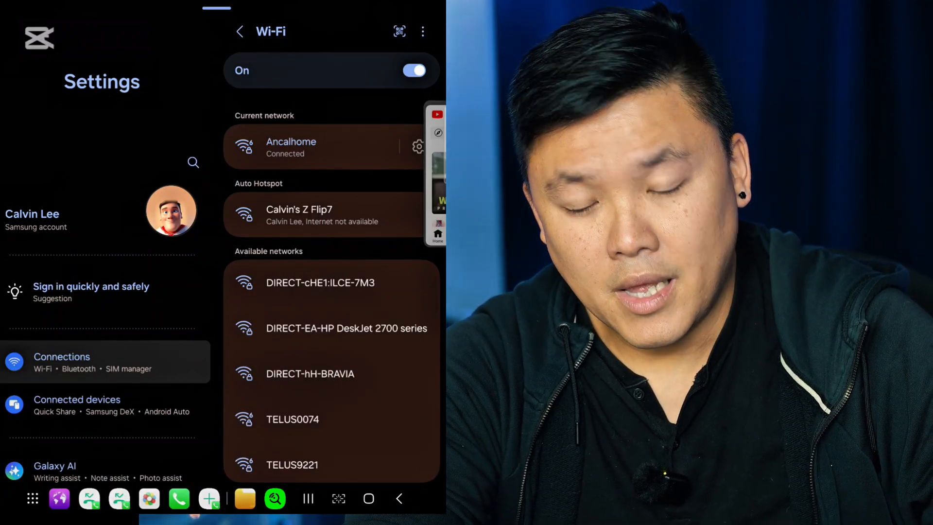
pyautogui.click(422, 32)
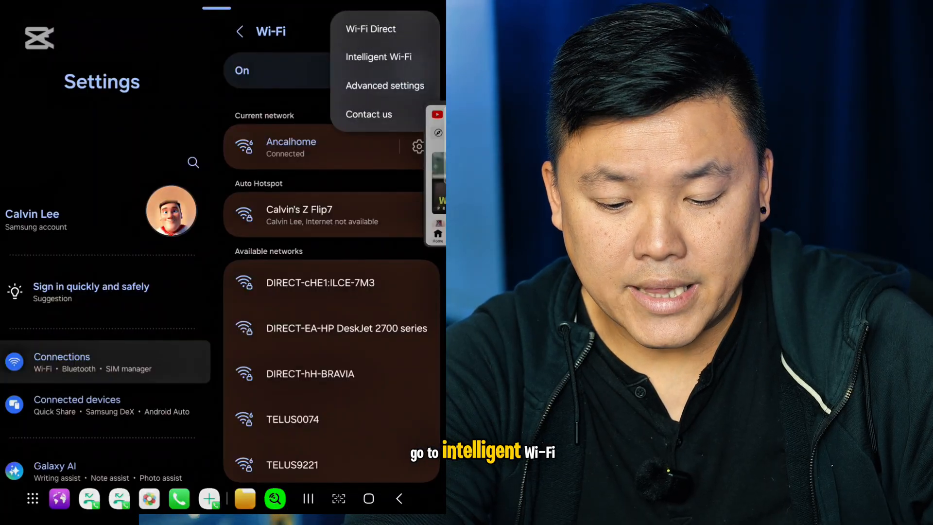
pyautogui.click(378, 56)
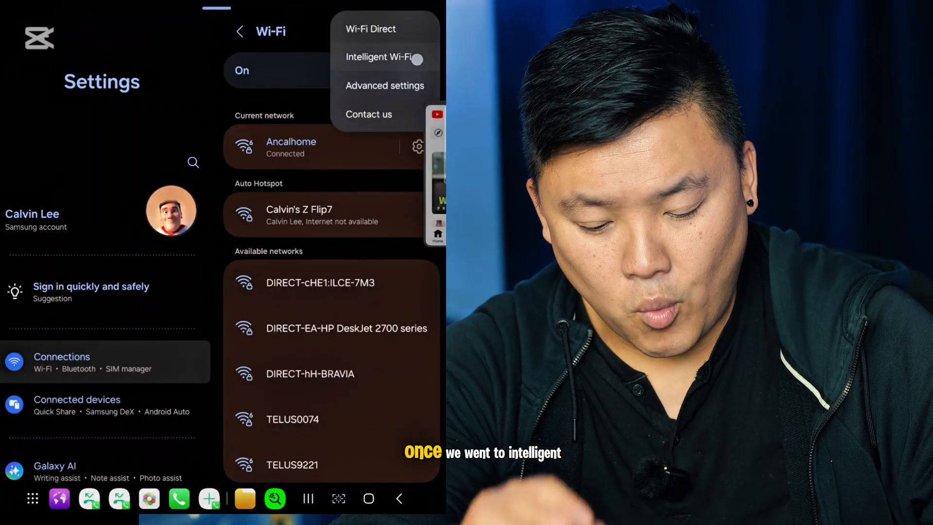
pyautogui.click(379, 56)
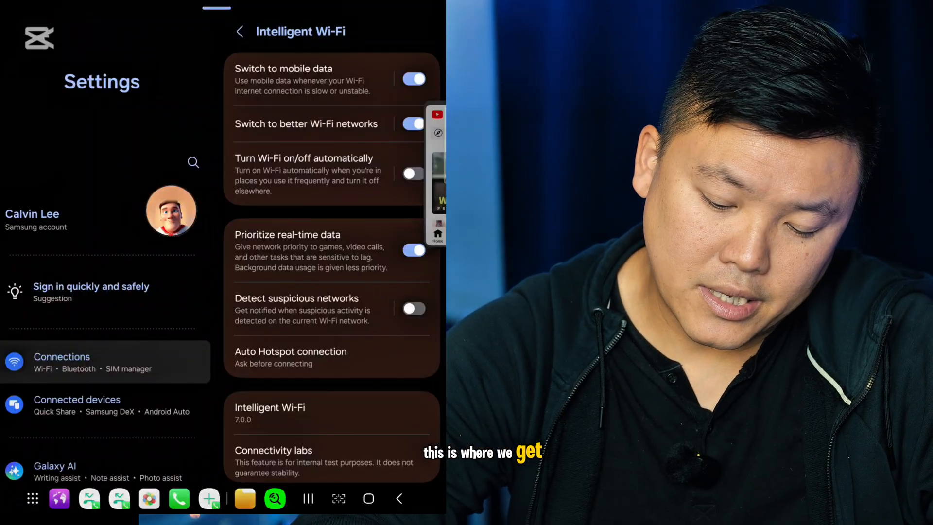
# Scroll through Intelligent Wi-Fi into Connectivity labs until Home Wi-Fi inspection is visible
pyautogui.scroll(-3)
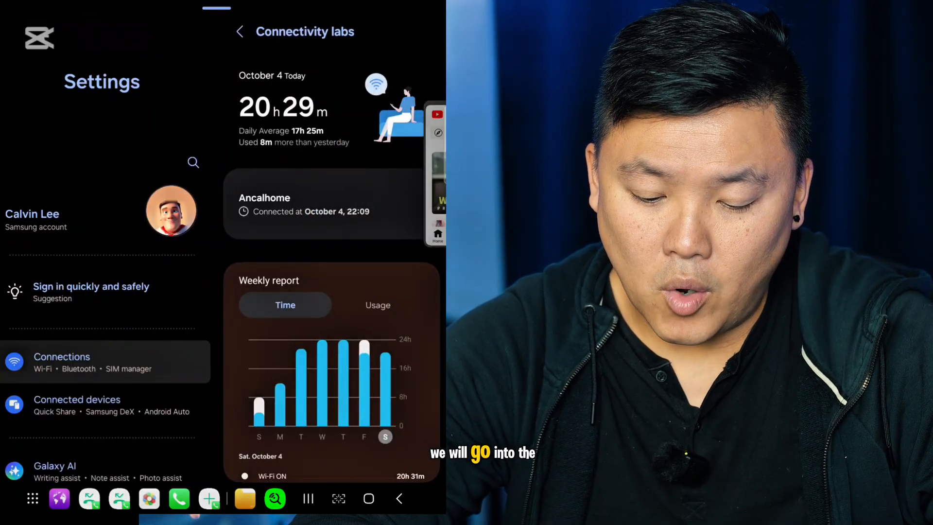
pyautogui.scroll(-3)
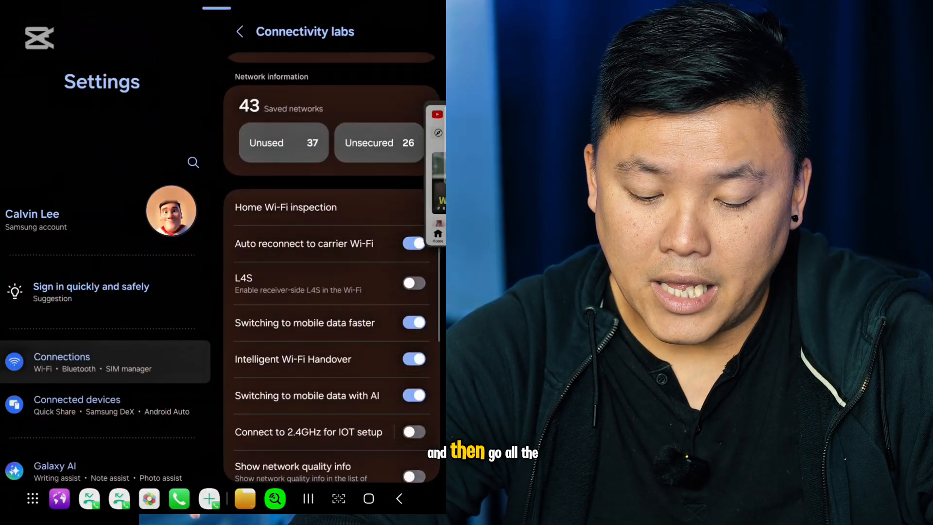
pyautogui.scroll(-3)
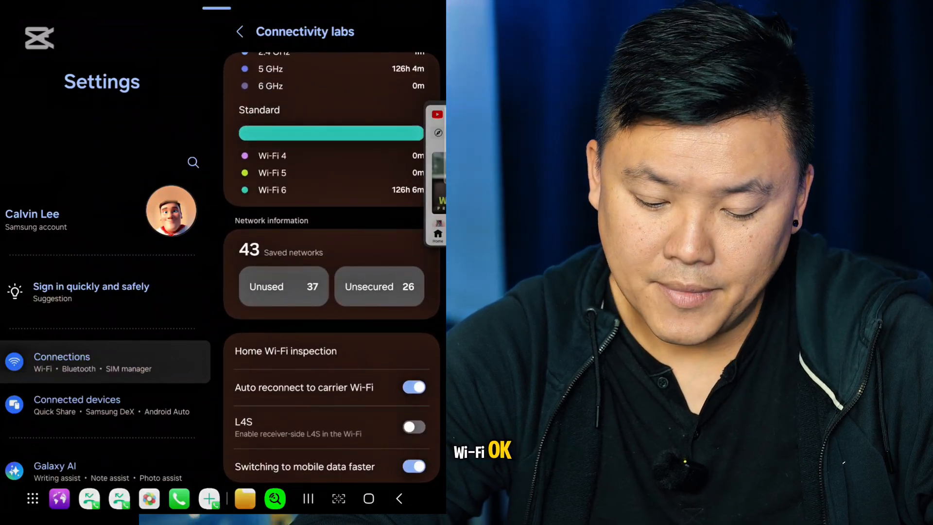
# Start Home Wi-Fi inspection with Ancalhome as the home network and accept its well-configured verdict
pyautogui.click(286, 351)
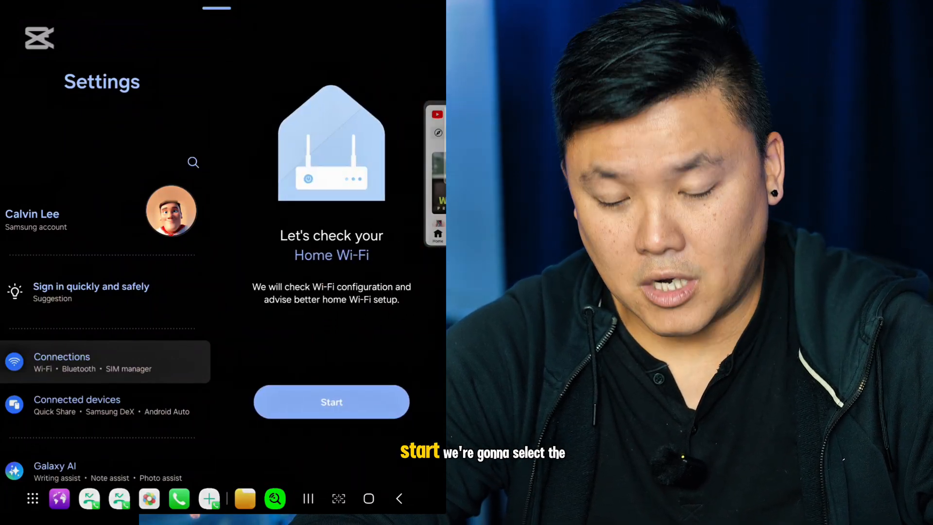
pyautogui.click(332, 401)
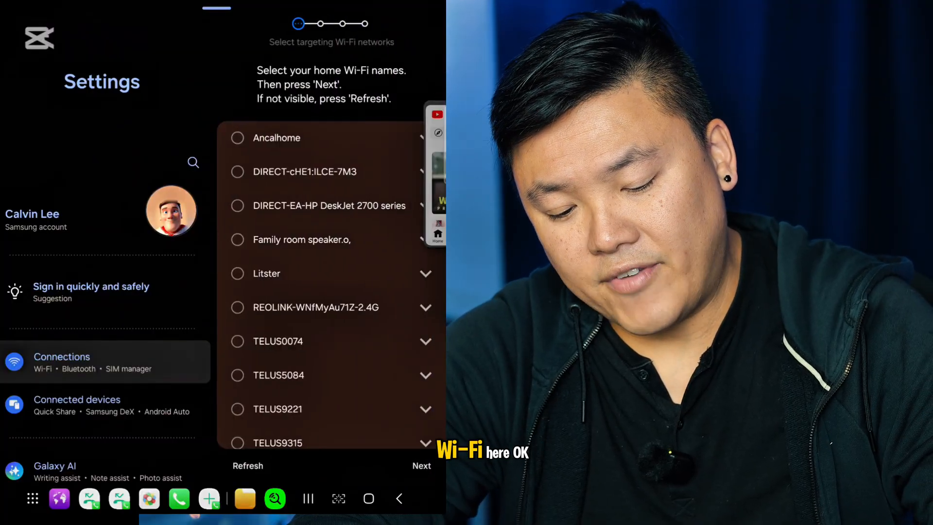
pyautogui.click(237, 137)
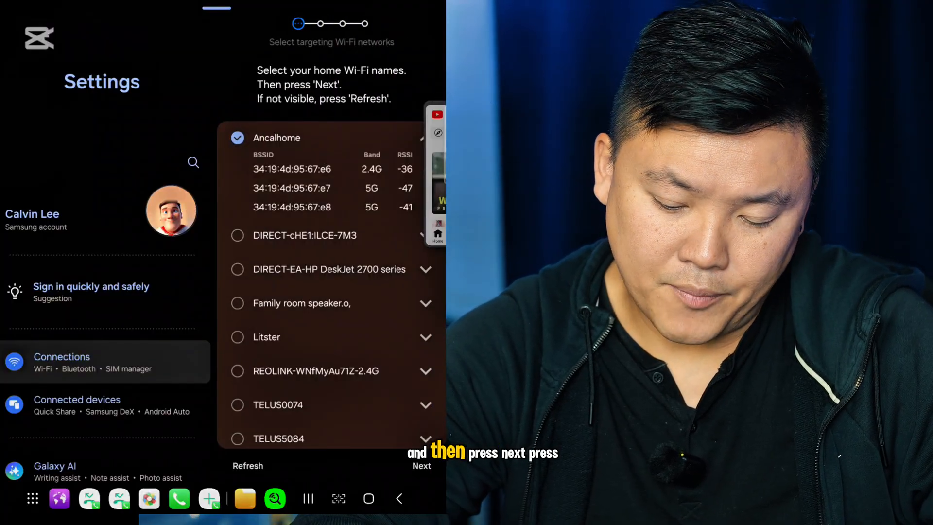
pyautogui.click(421, 465)
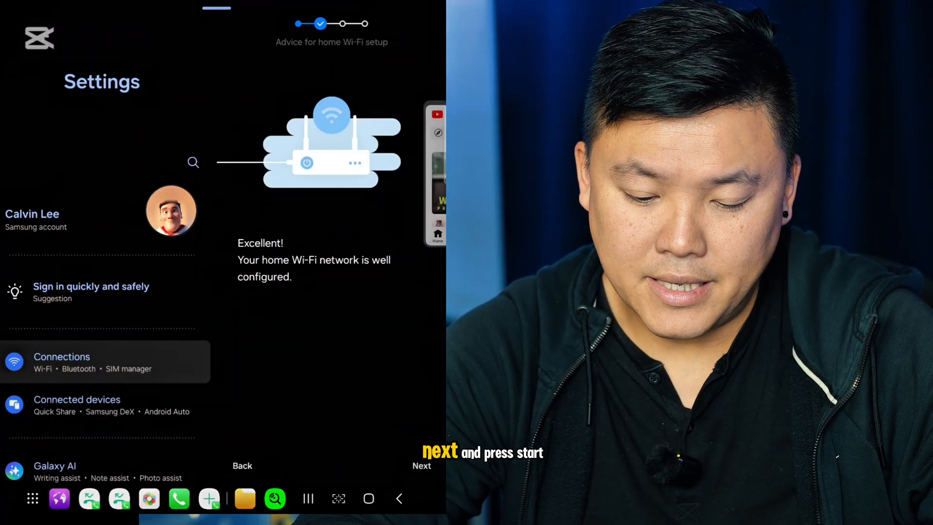
pyautogui.click(421, 465)
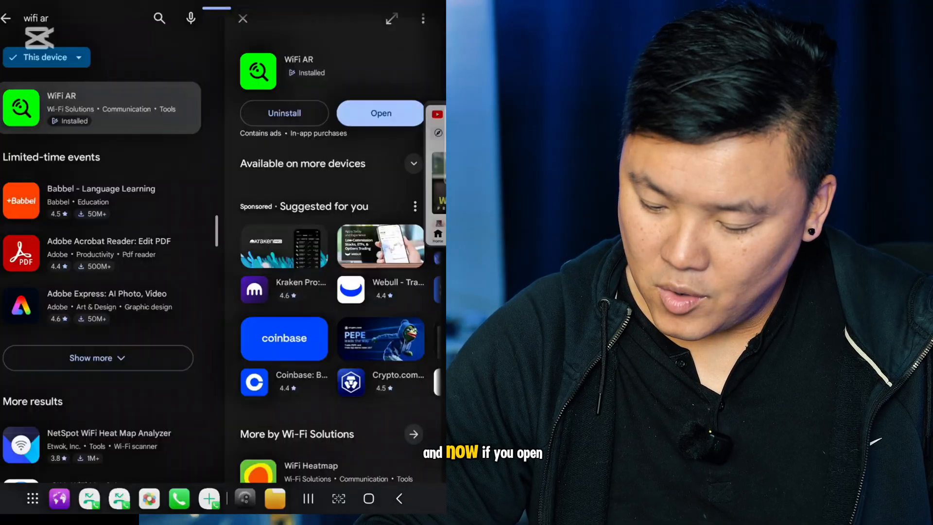
# Launch the installed WiFi AR app from its Play Store listing so it begins scanning
pyautogui.click(380, 113)
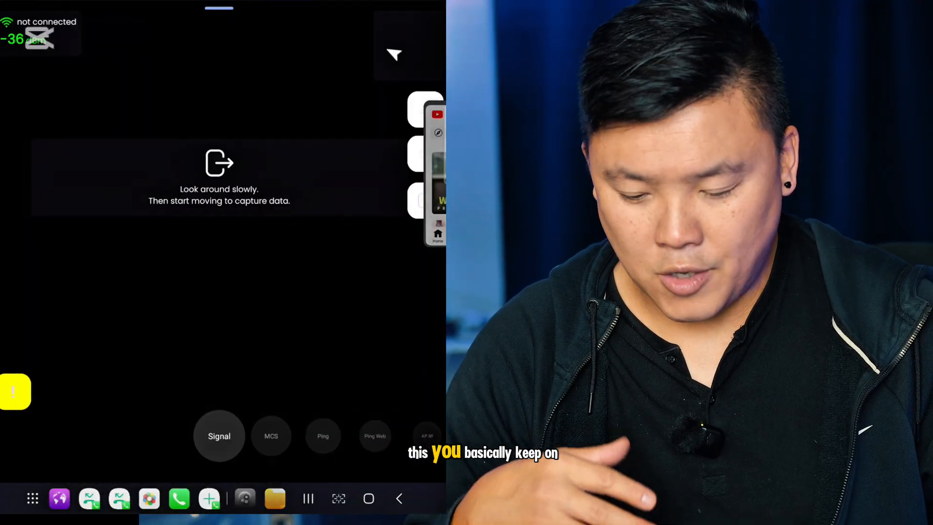